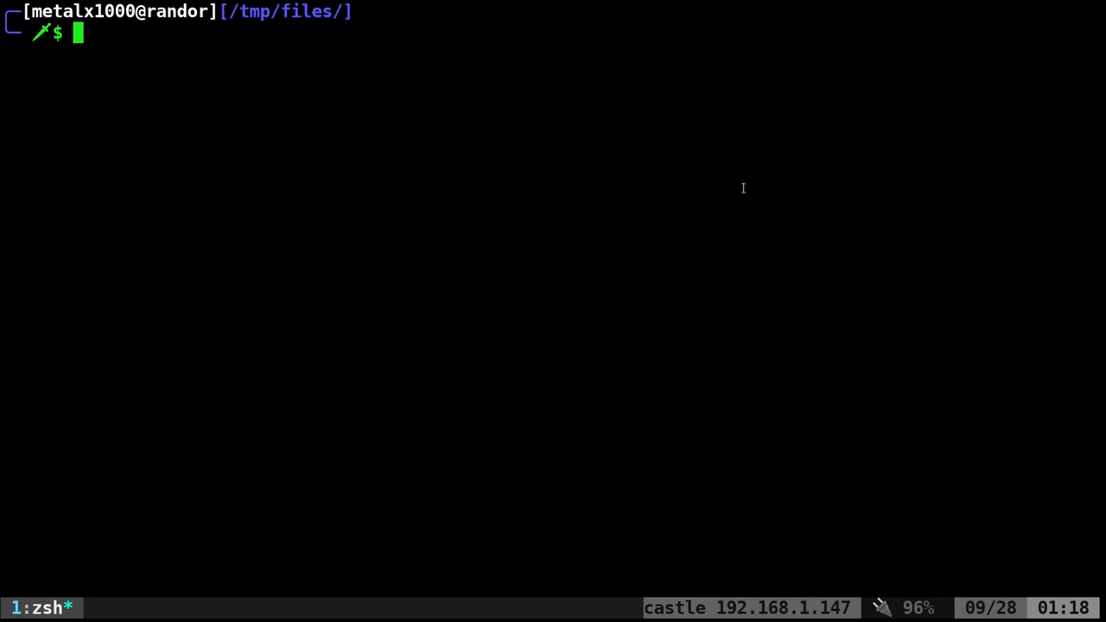
Try running vidir, then draft and discard a 'sudo apt install moreutils' command.
text(vidi)
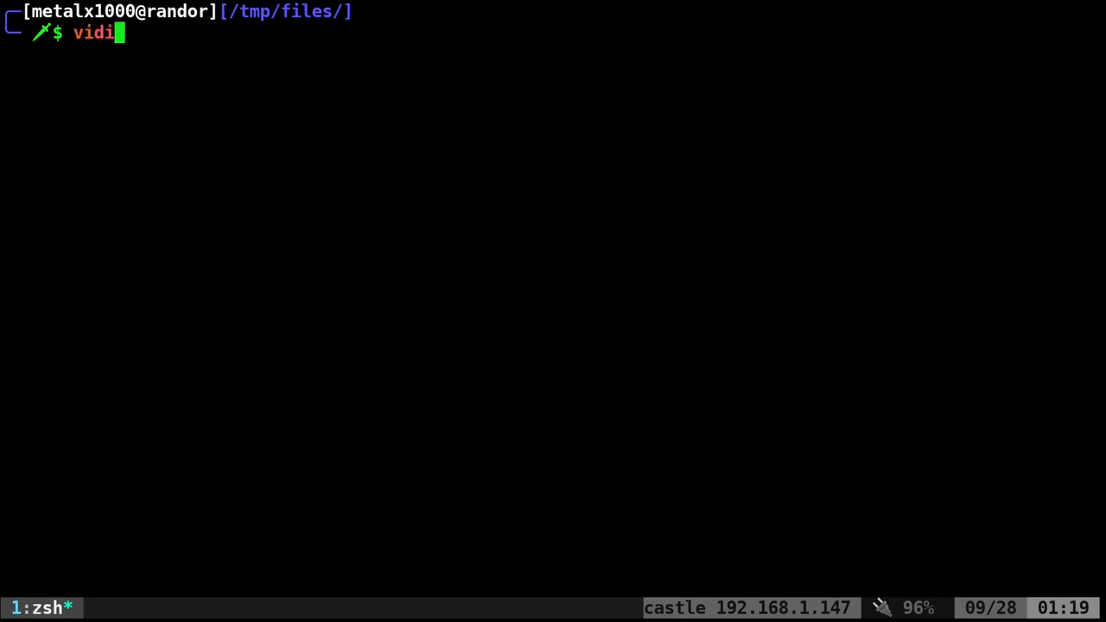
text(r)
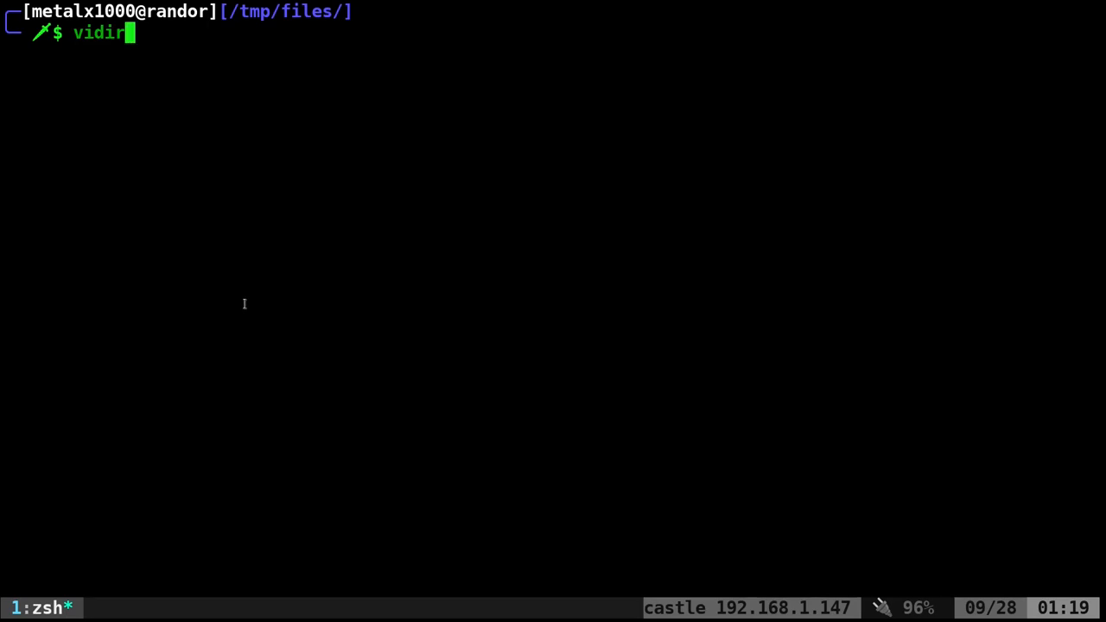
text(sudo apt install moreutils)
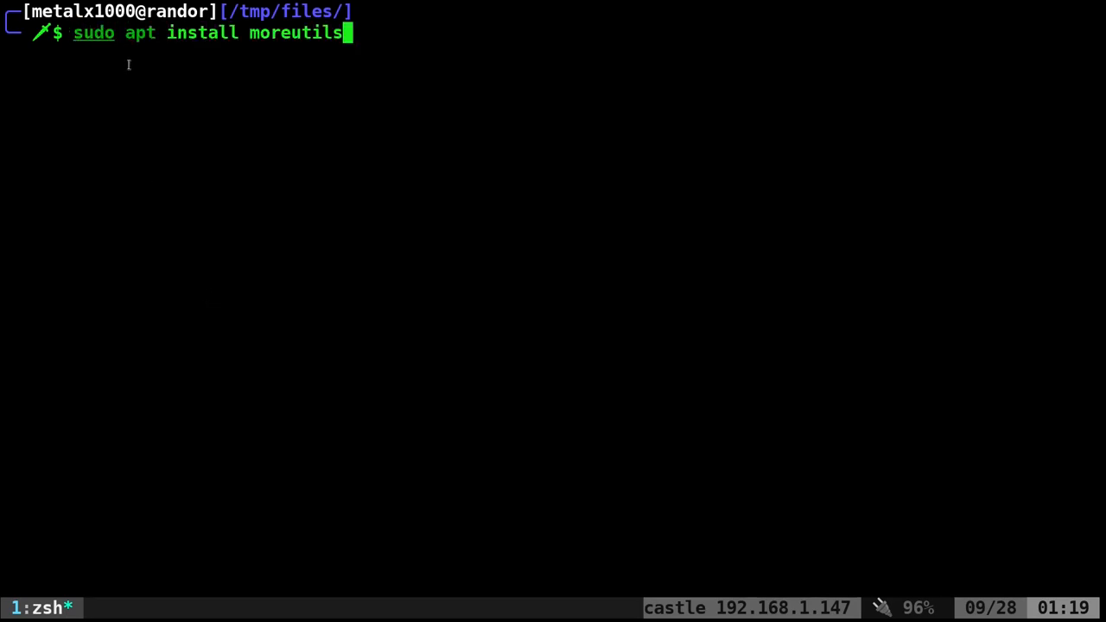
double_click(202, 33)
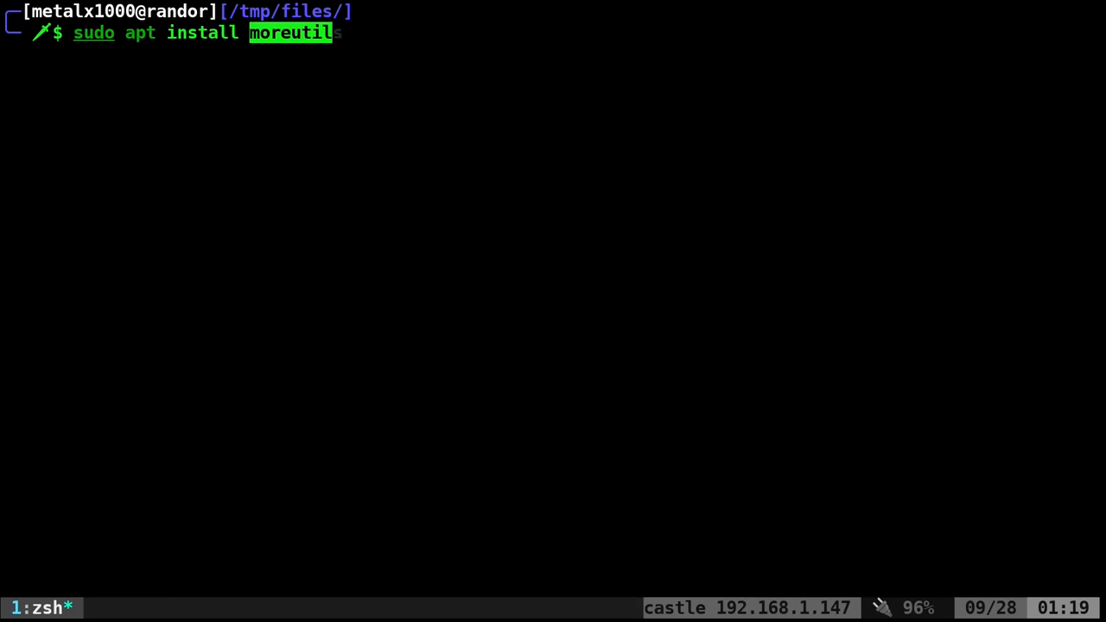
key(ctrl+c)
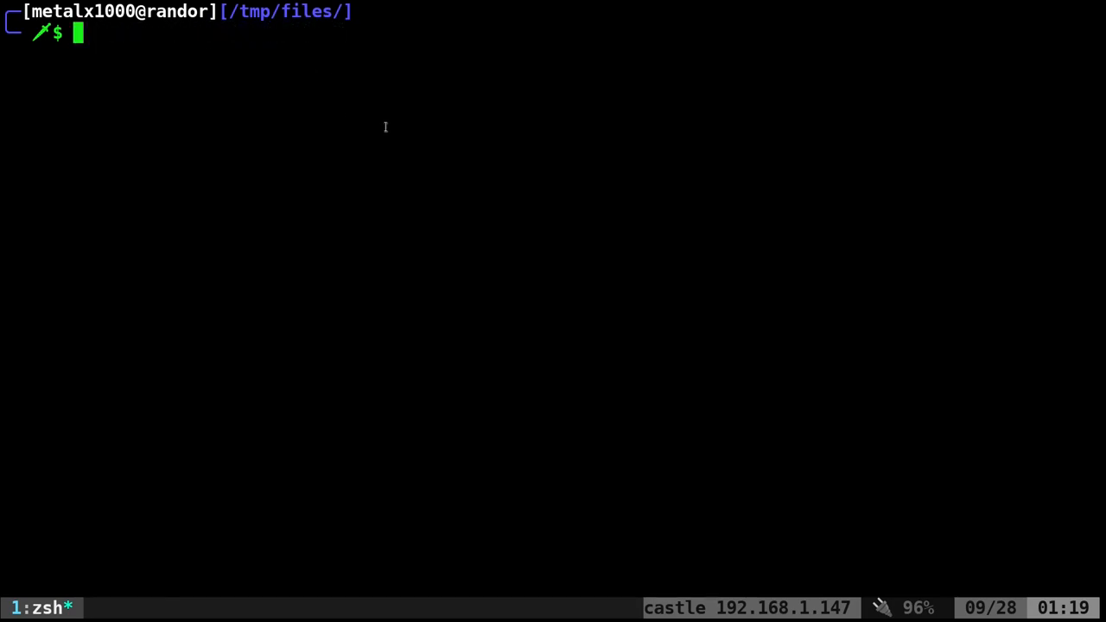
Set EDITOR=vim and use vidir to rename file_00 and file_01 to file_00_.txt and file_01a.txt.
text(vidir)
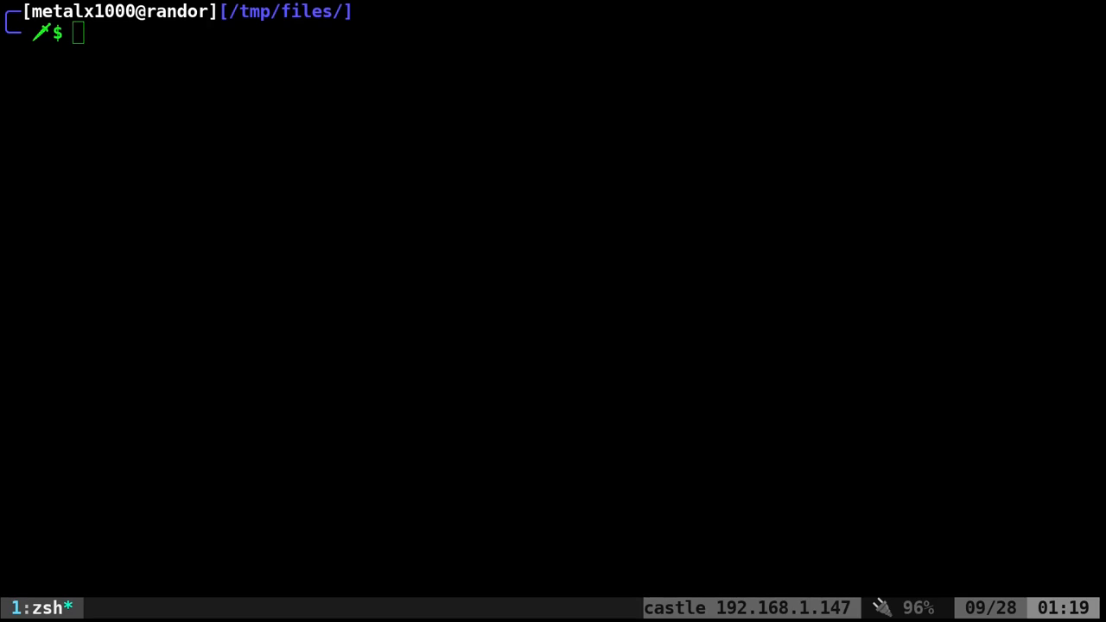
text(export EDITOR=vim)
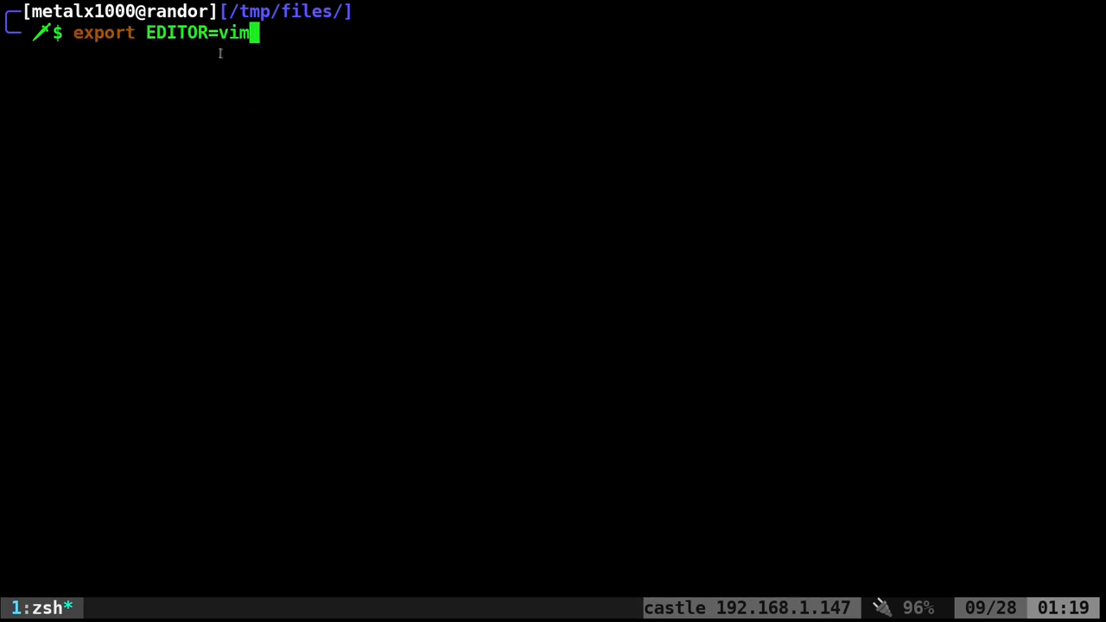
double_click(177, 33)
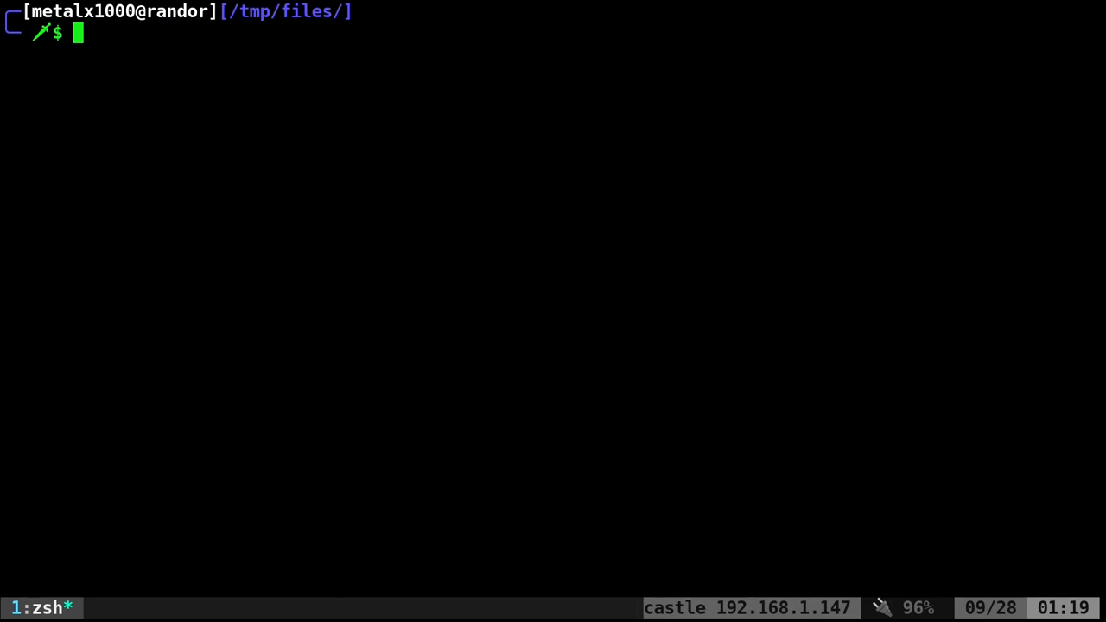
text(vidi)
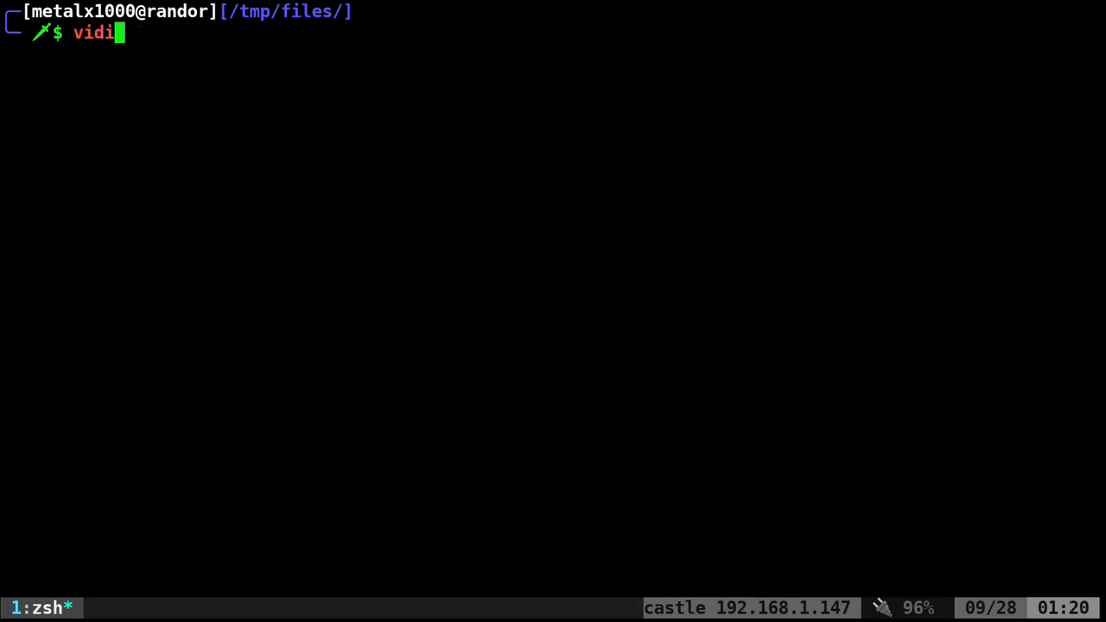
text(r)
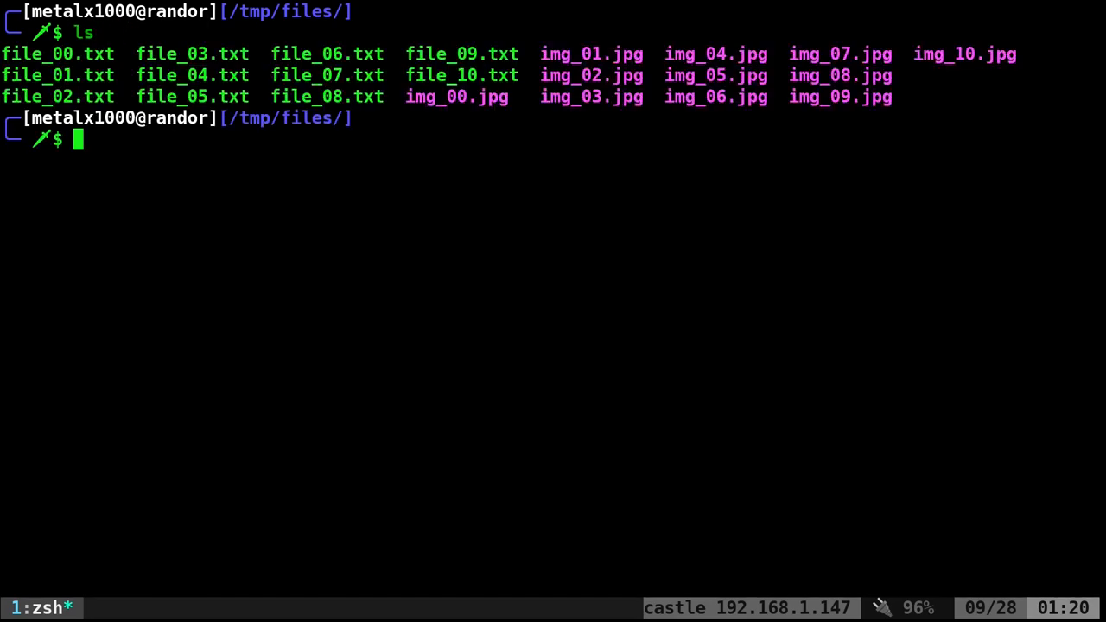
double_click(57, 53)
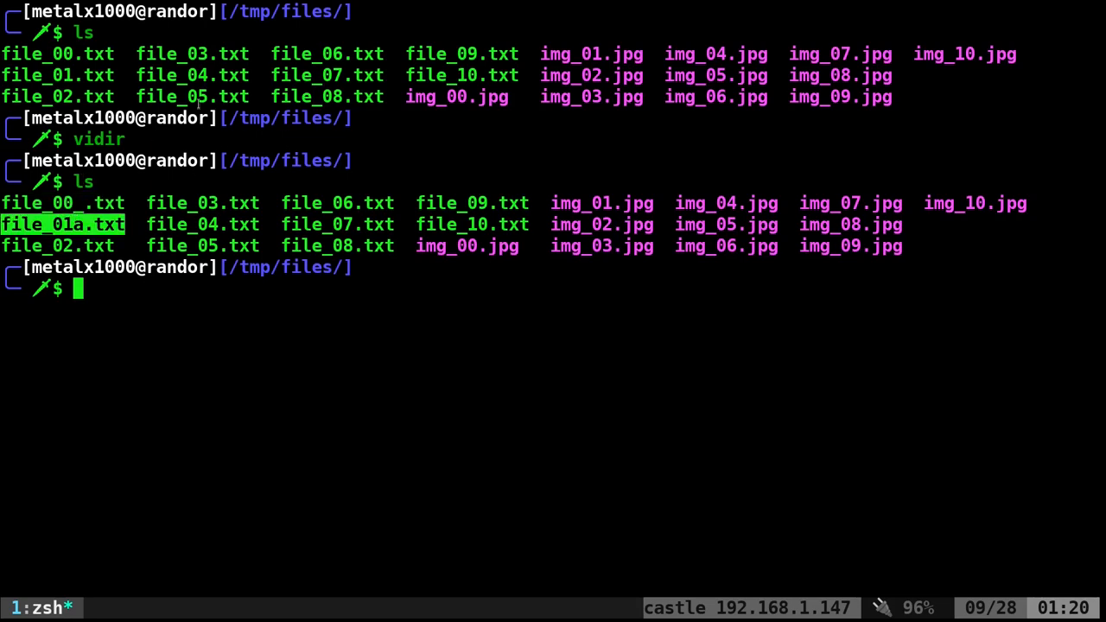
Rename the first seven text files to new_text_ names in vidir and save with :wq.
text(vidir)
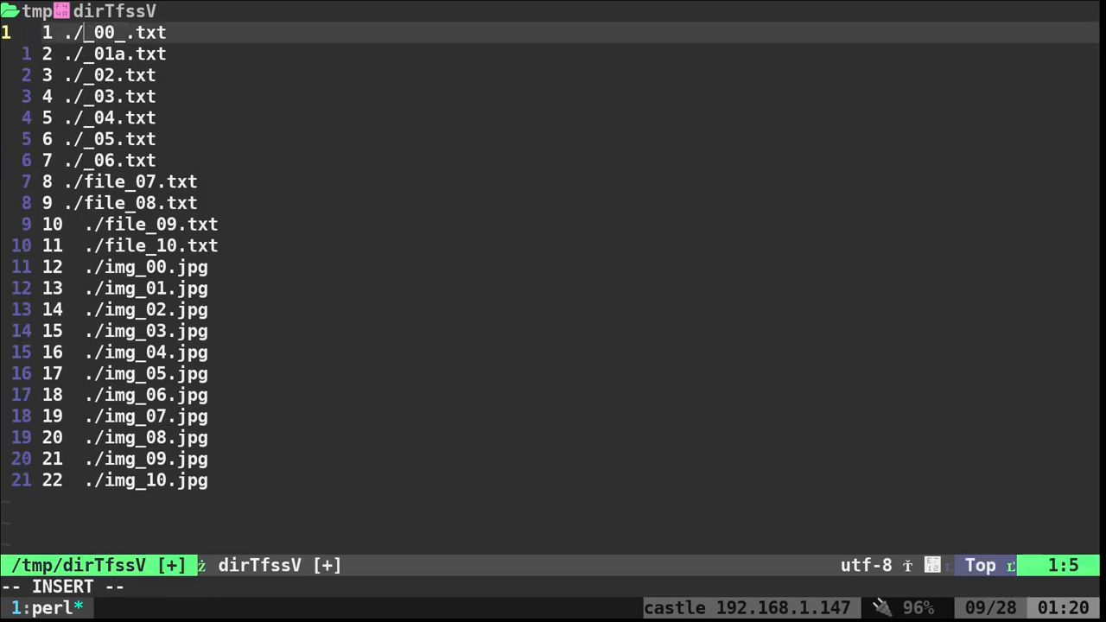
text(ne)
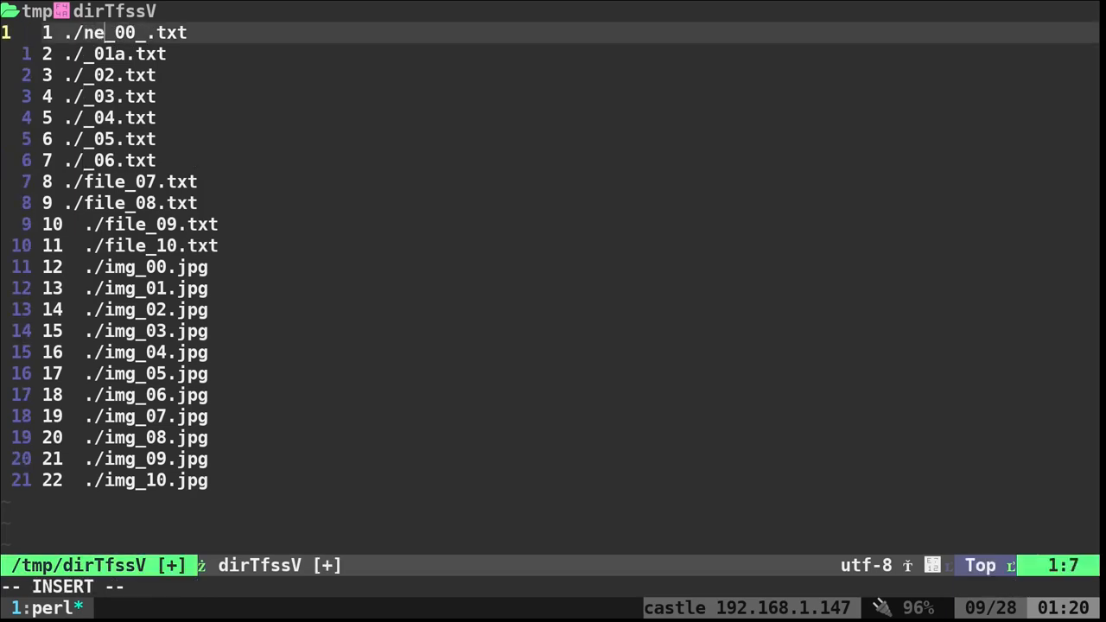
text(w_text)
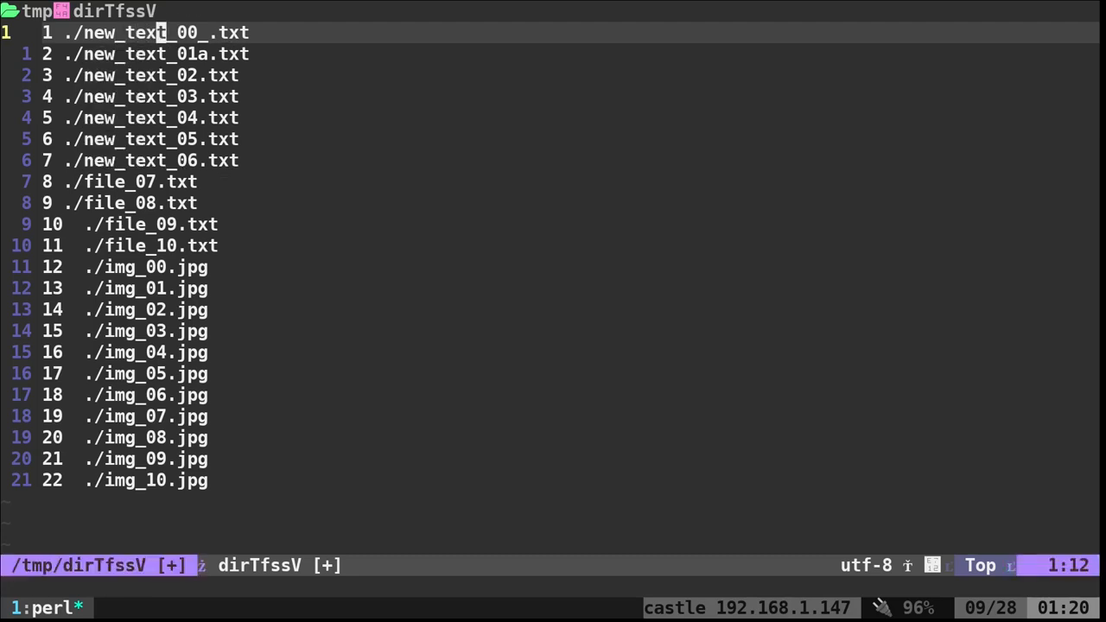
text(:wq)
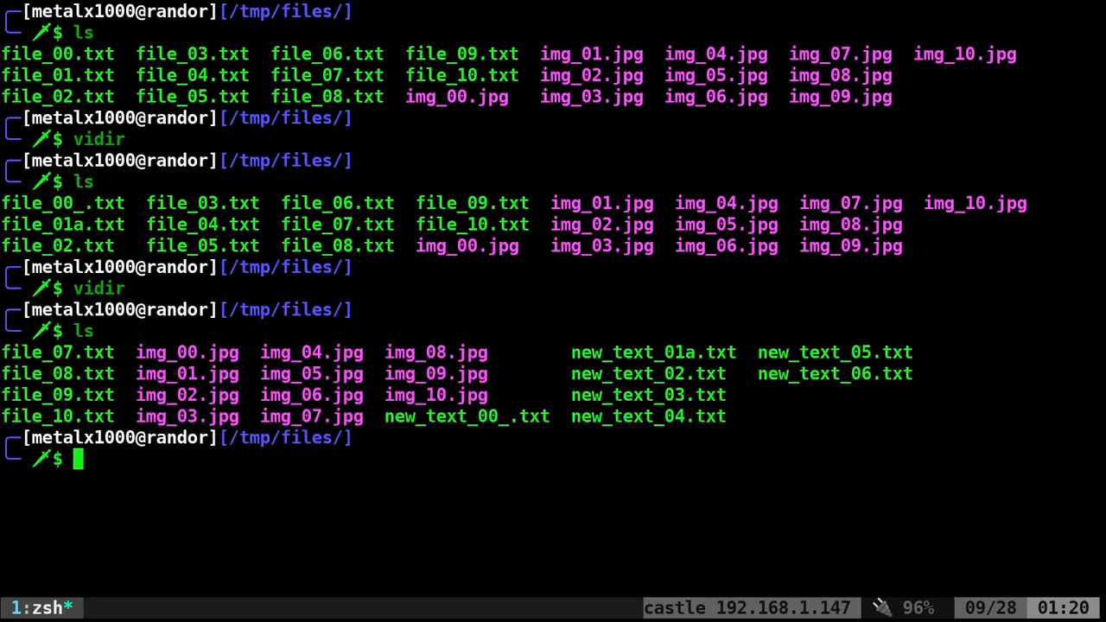
Run vidir on *.jpg to rename img_00–img_04 to image_00–image_04, then list the files.
double_click(605, 352)
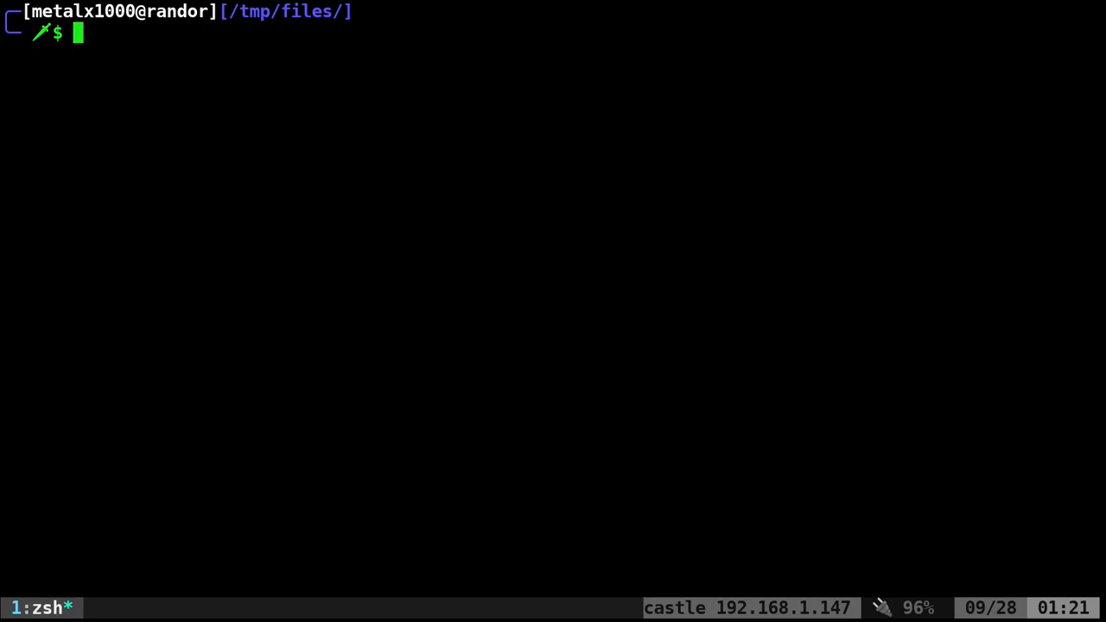
text(ls)
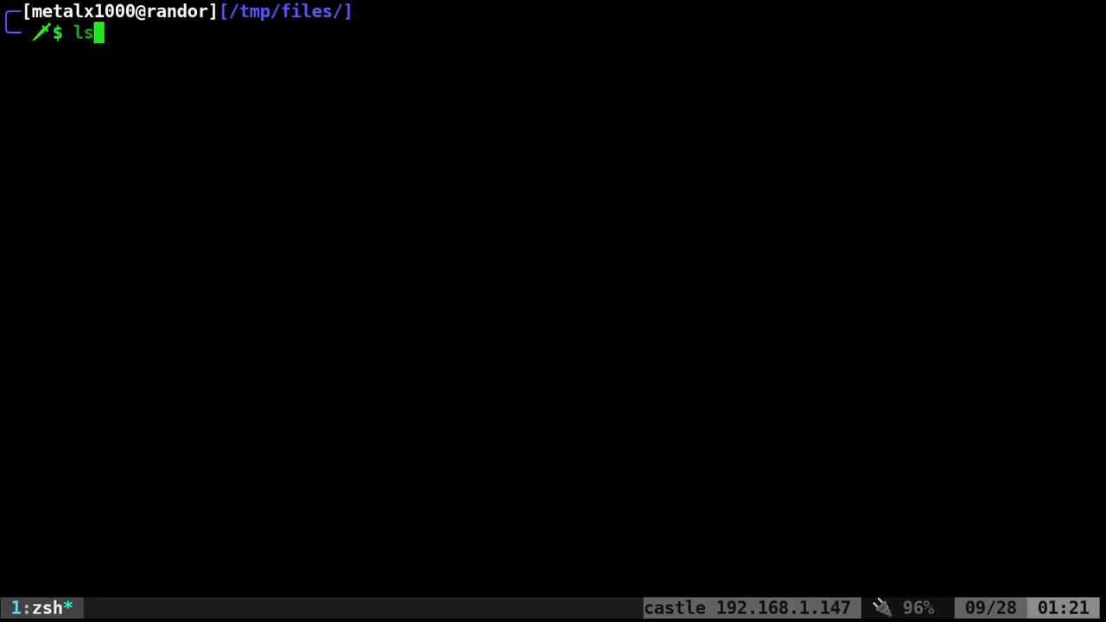
text(vidir *.j)
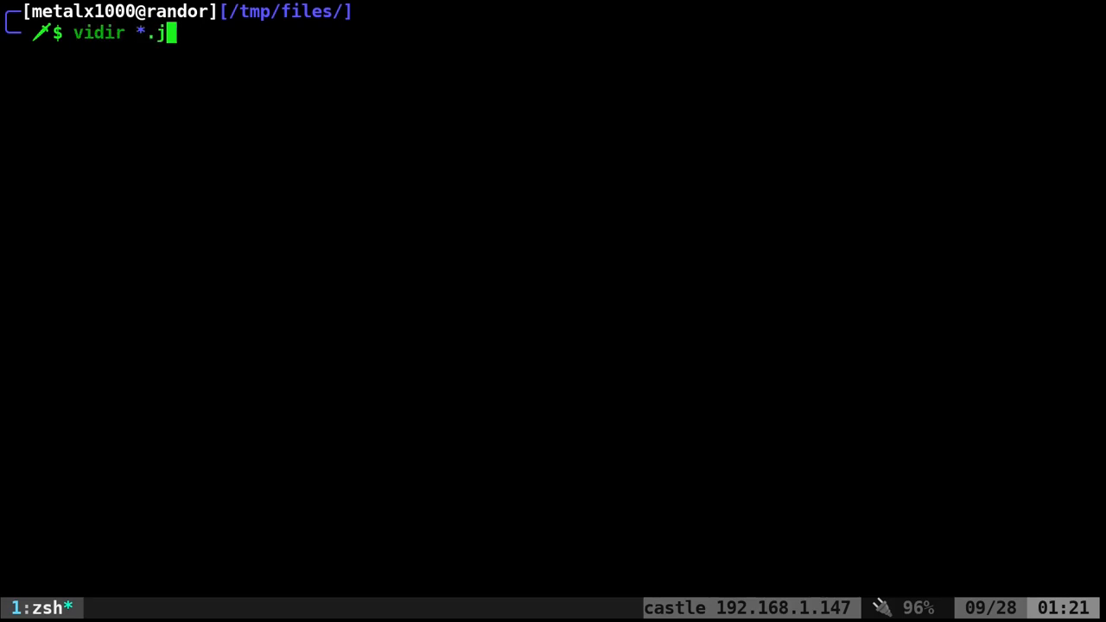
text(pg)
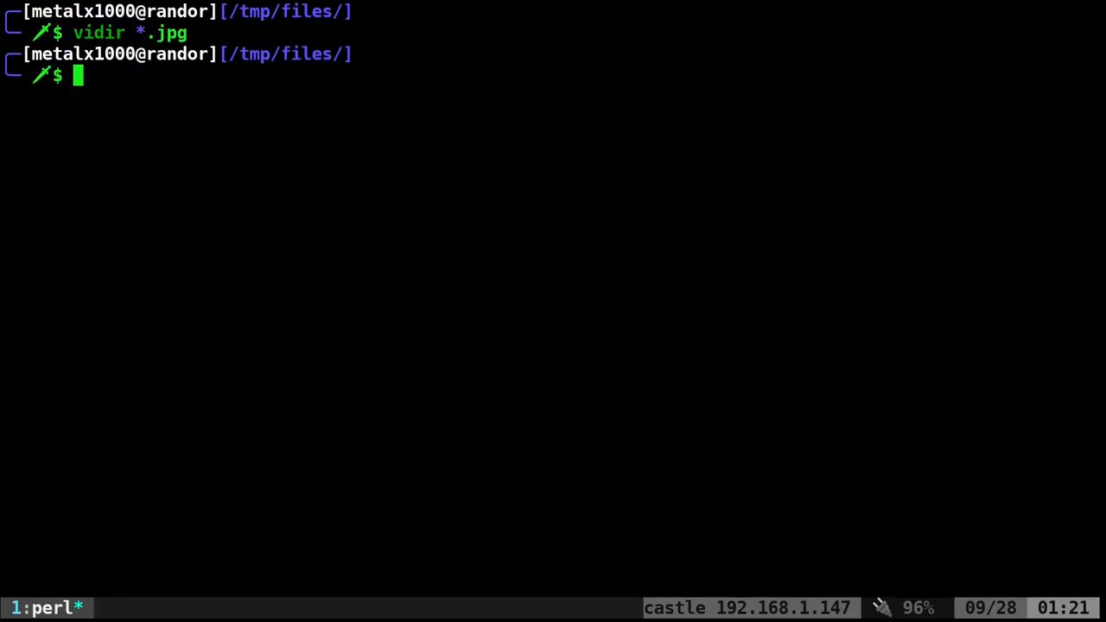
text(ls)
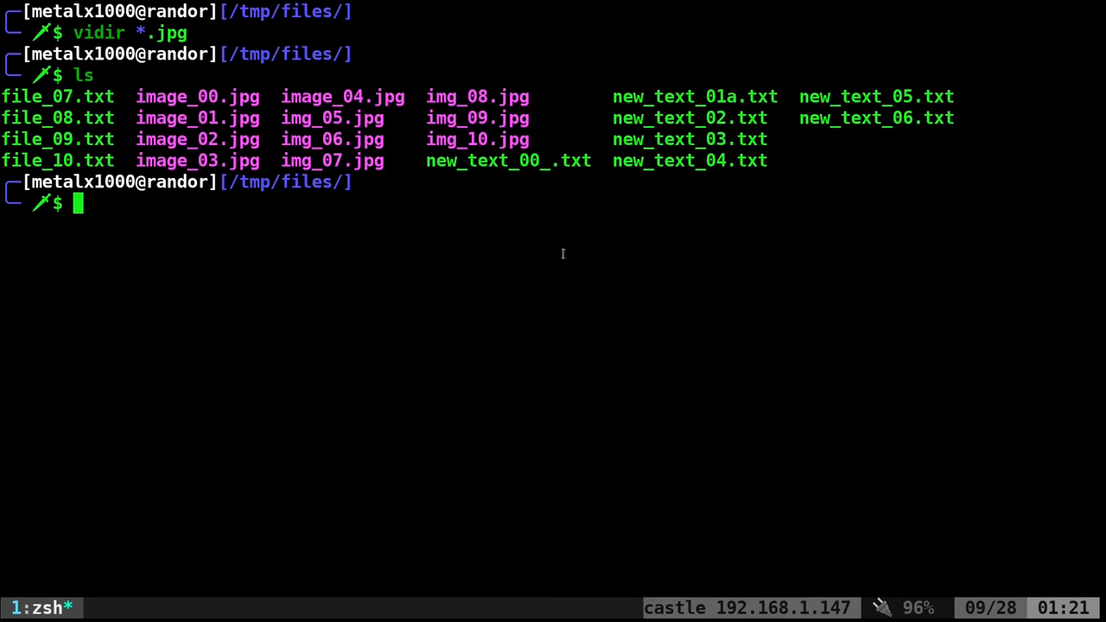
mouse_move(128, 104)
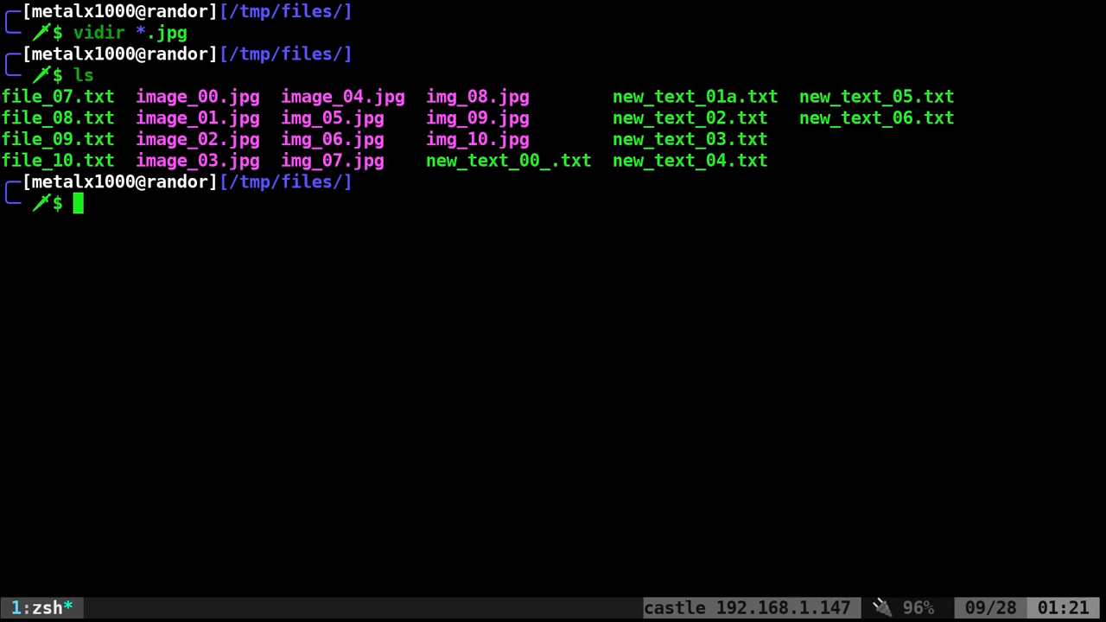
text(moreutils)
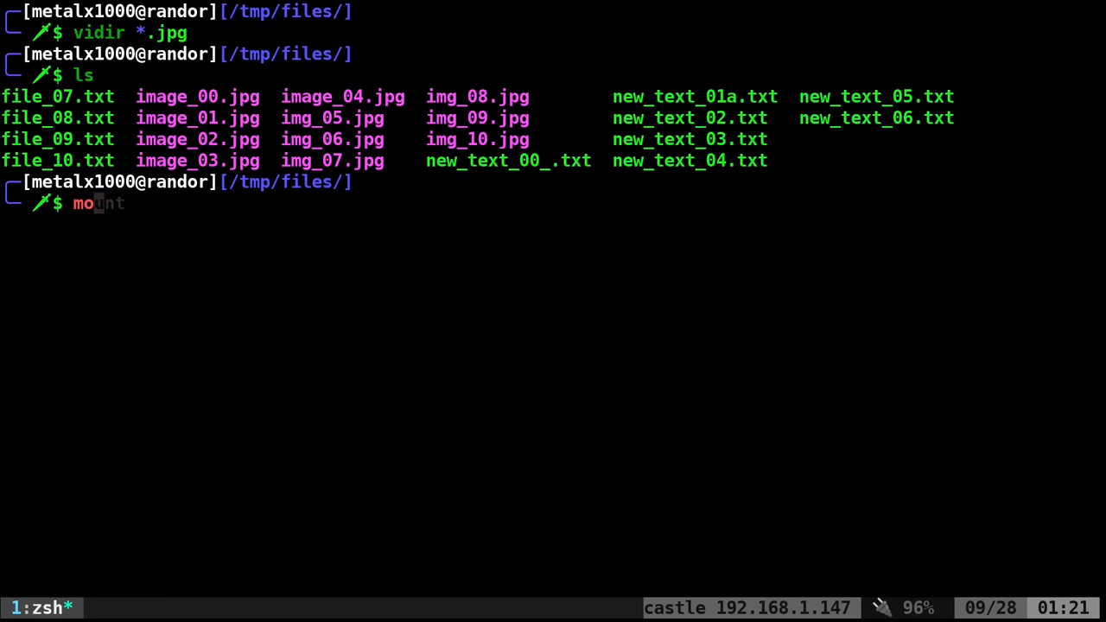
key(ctrl+c)
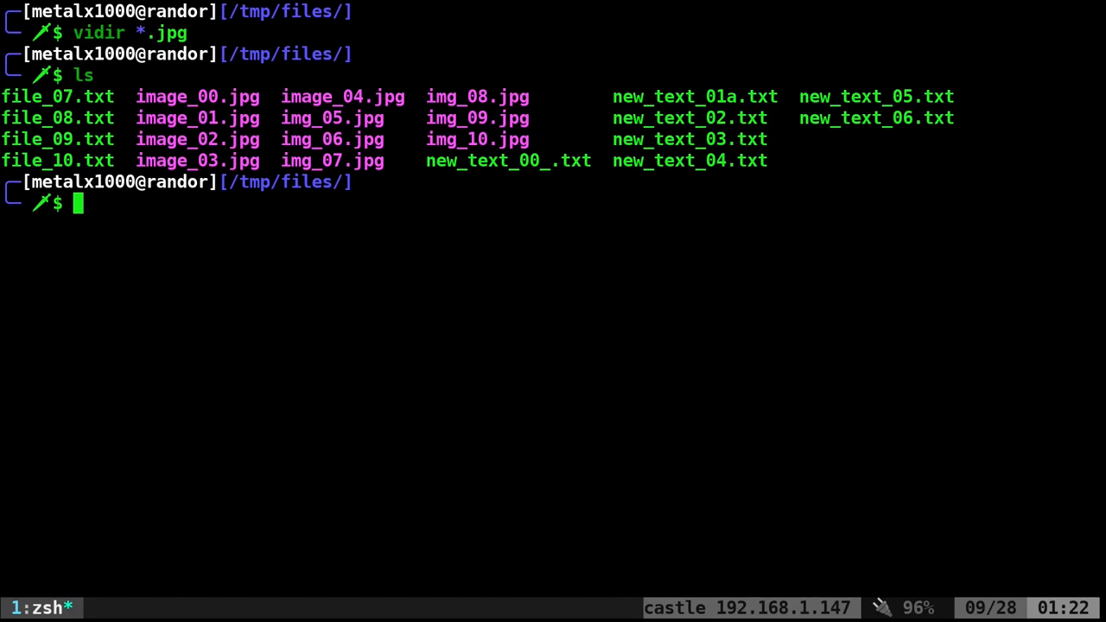
mouse_move(935, 415)
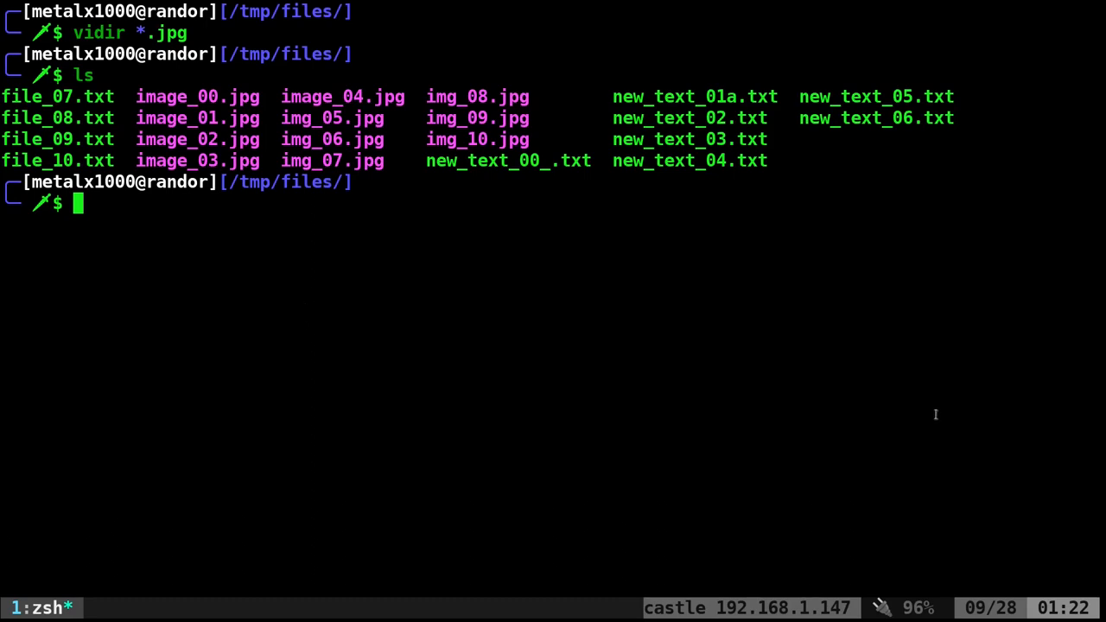
mouse_move(907, 395)
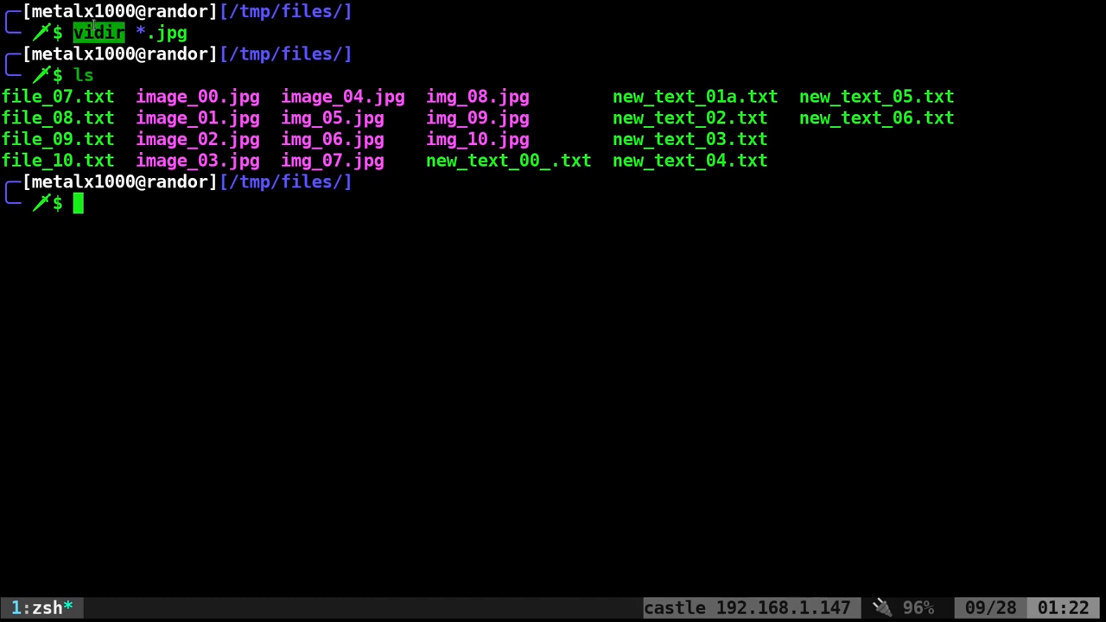
mouse_move(416, 280)
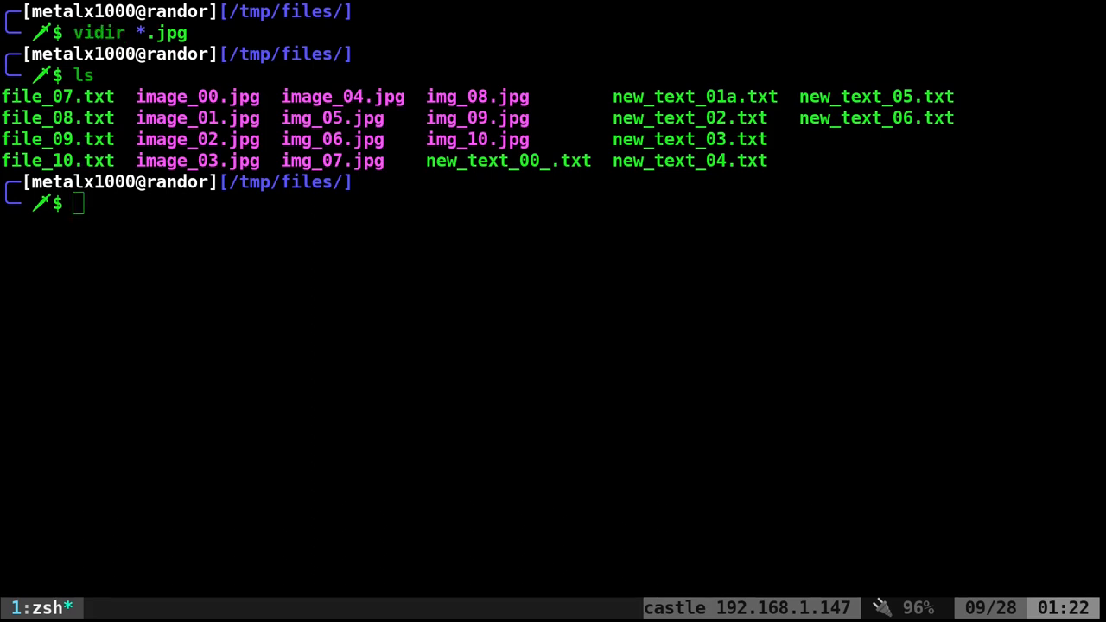
text(export EDITOR=nvim)
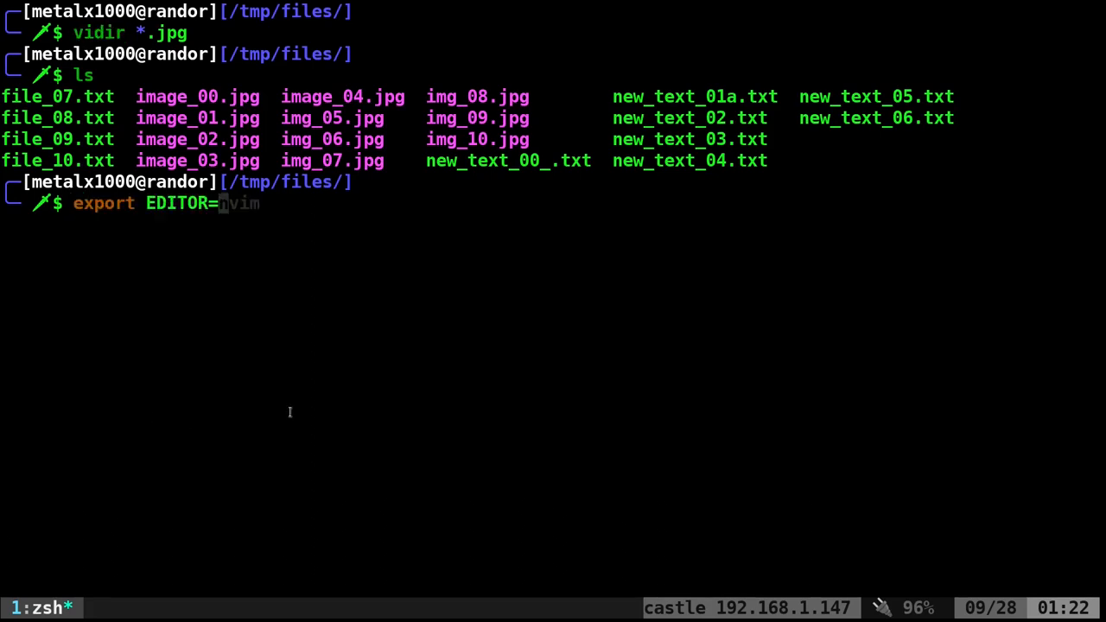